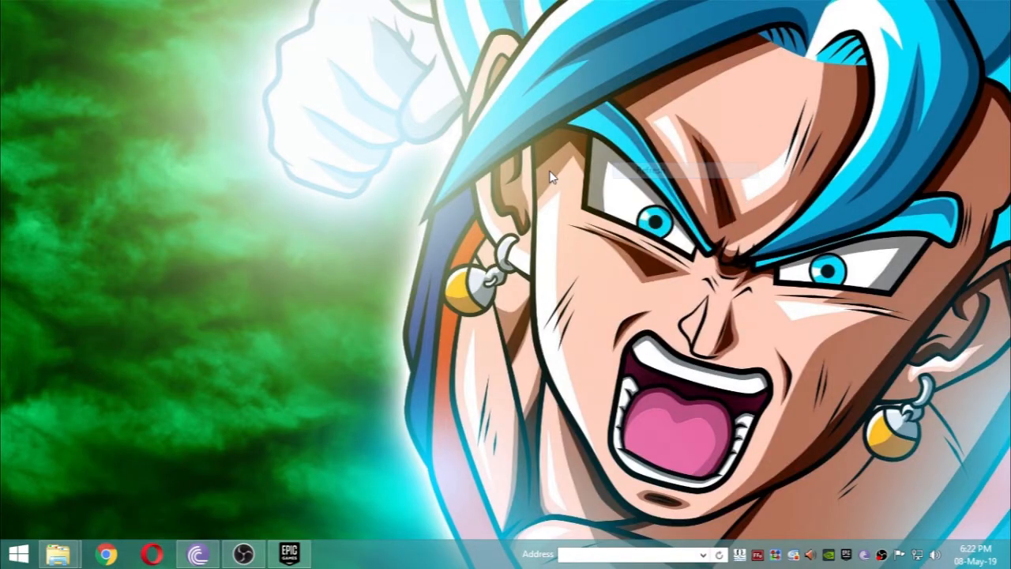
pyautogui.moveTo(519, 237)
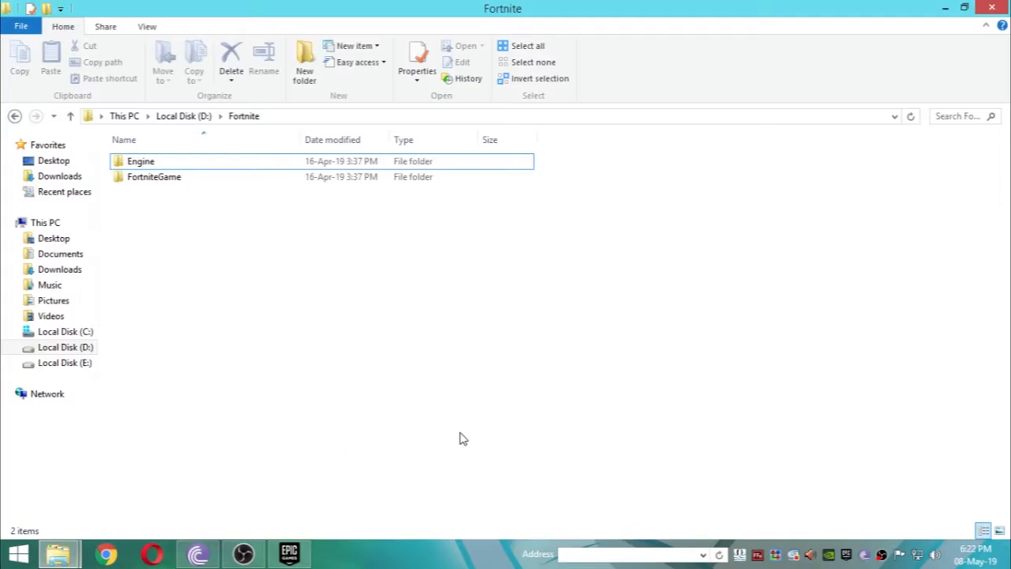
pyautogui.moveTo(272, 316)
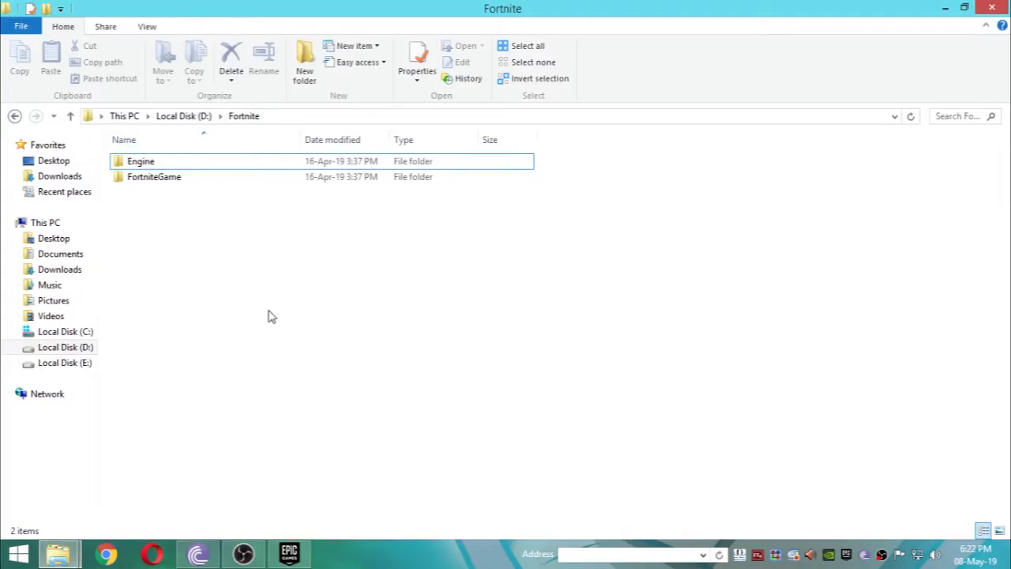
# Browse into D:\Fortnite's Engine folder, then FortniteGame, and select its Binaries folder
pyautogui.doubleClick(141, 161)
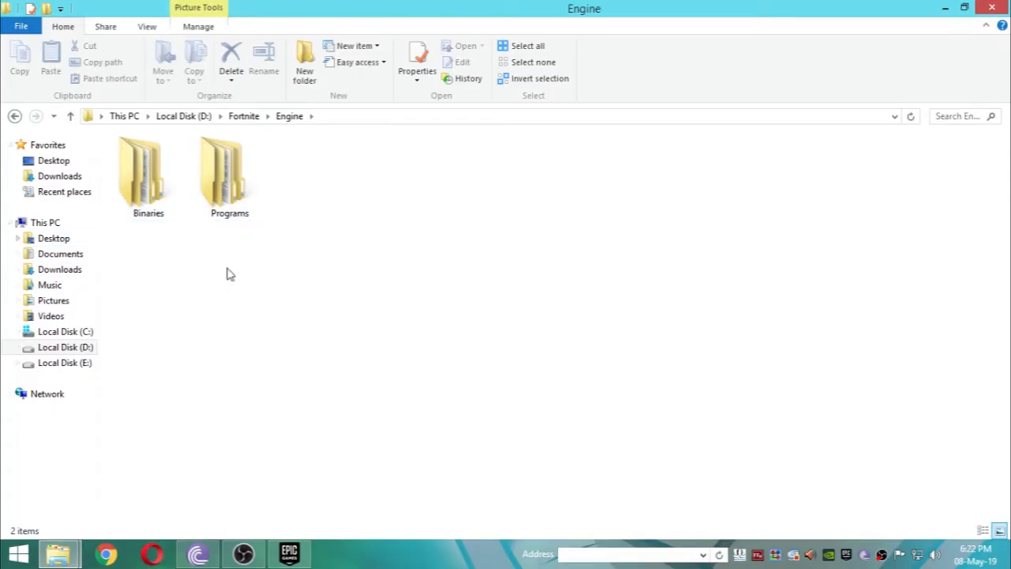
pyautogui.click(149, 174)
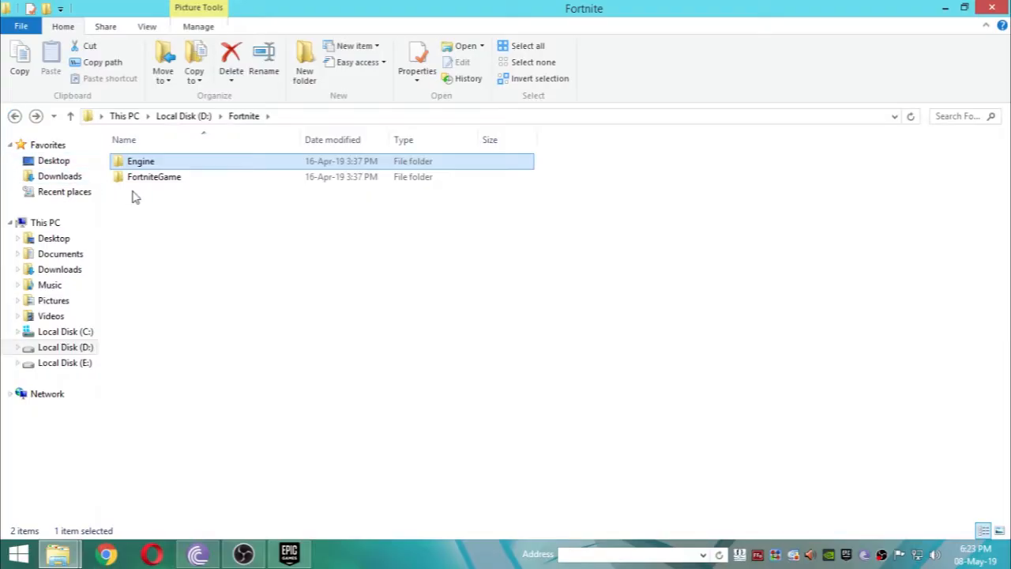
pyautogui.doubleClick(153, 177)
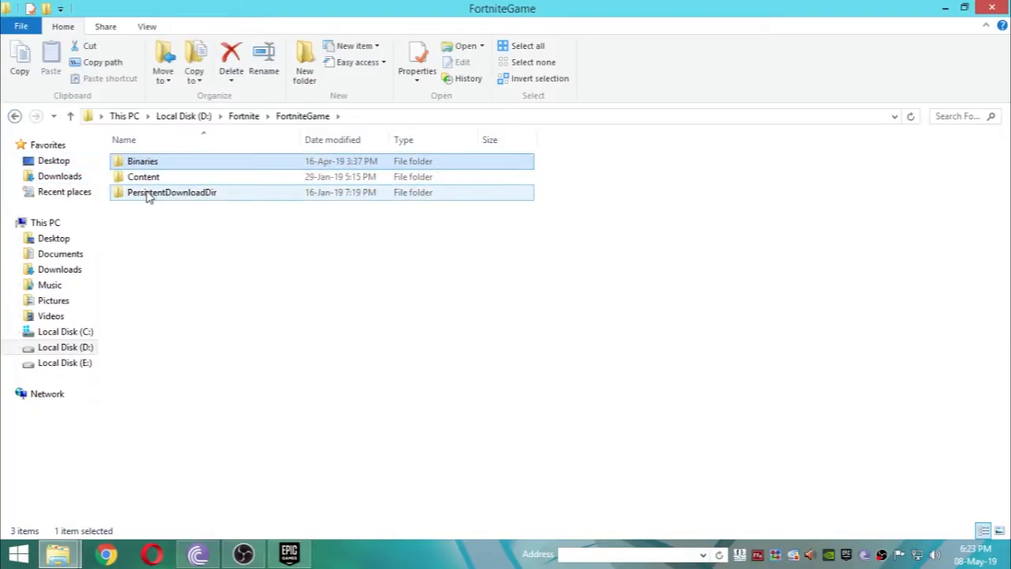
pyautogui.click(142, 161)
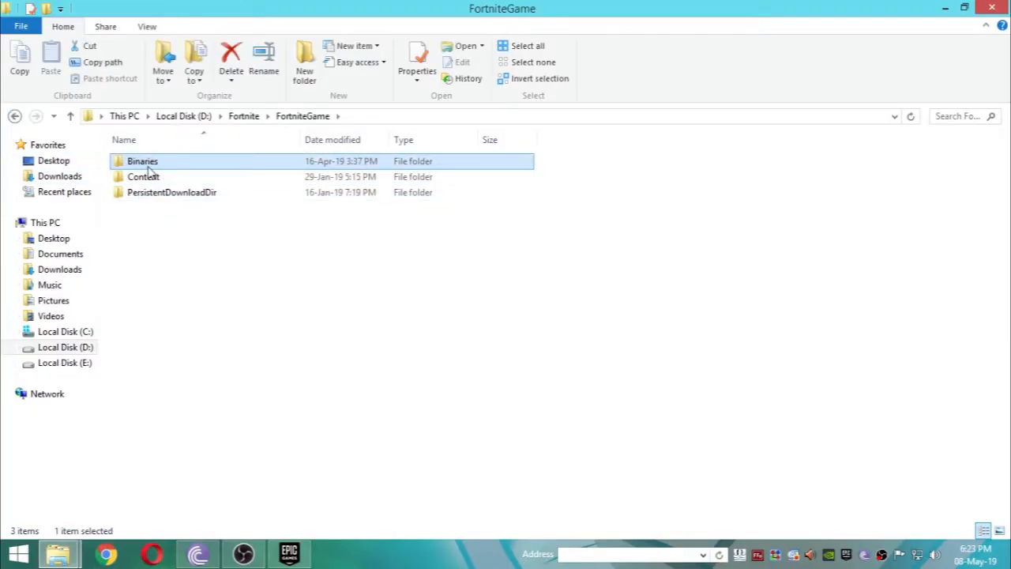
# Go back up, enter the other game folder and select its Binaries folder before closing File Explorer
pyautogui.click(14, 117)
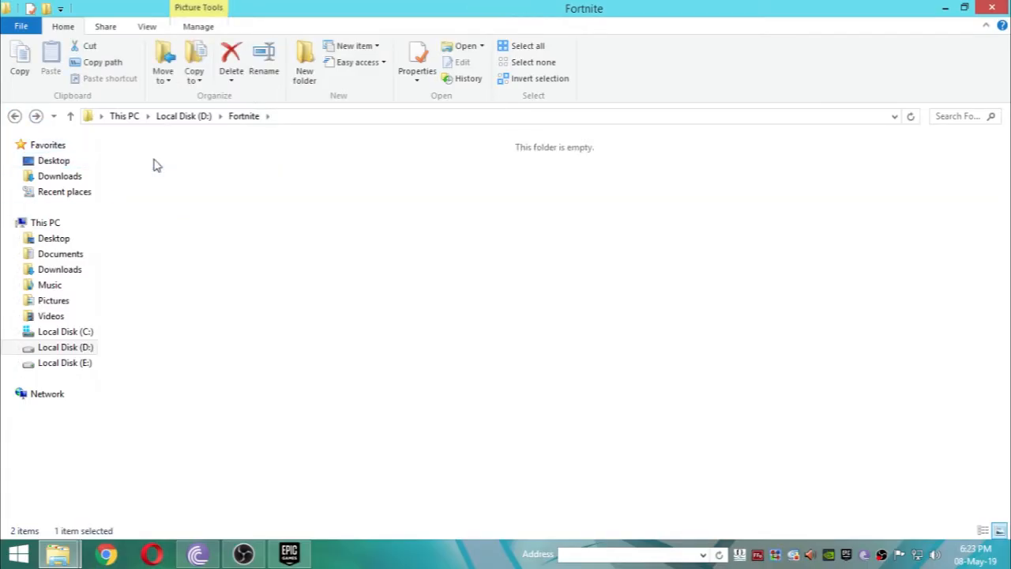
pyautogui.doubleClick(155, 165)
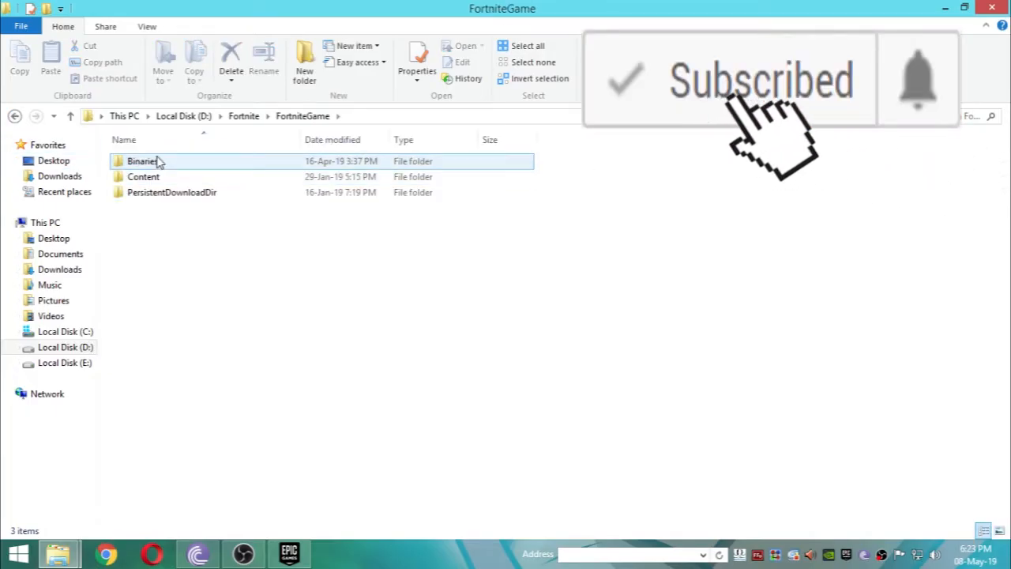
pyautogui.click(142, 161)
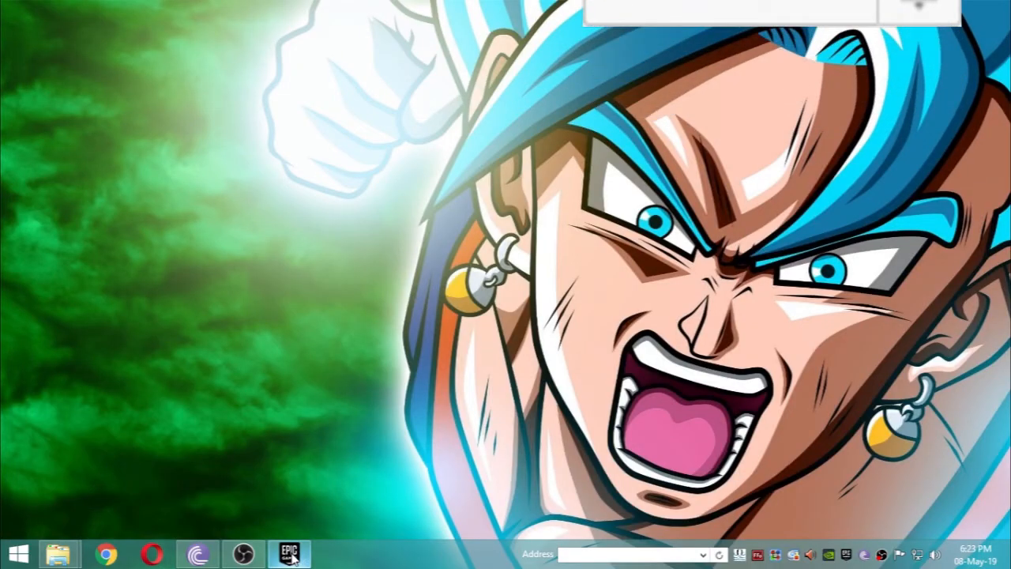
# In the Epic Games Launcher Library, choose Verify from Fortnite's gear-icon settings
pyautogui.click(288, 551)
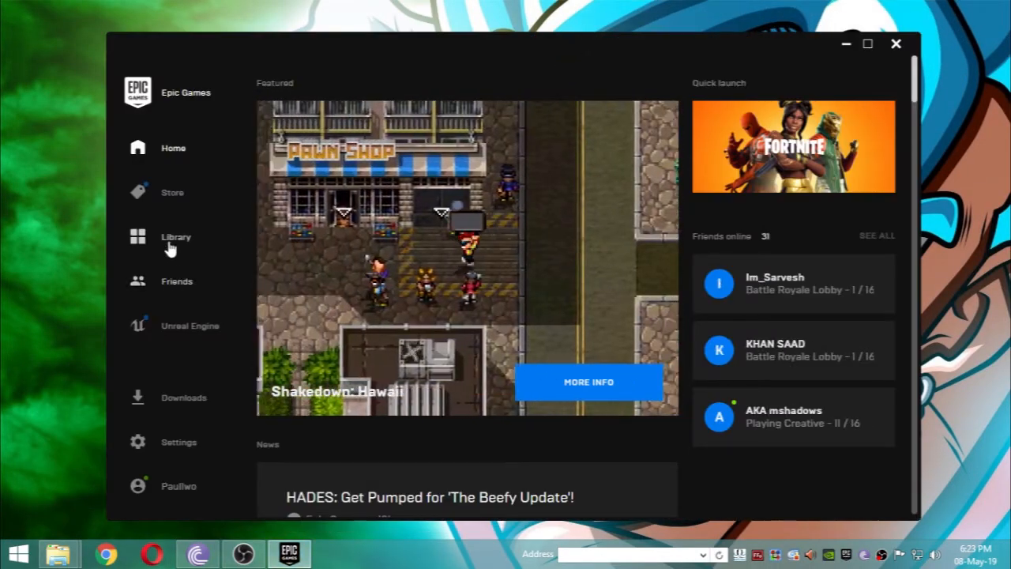
pyautogui.click(176, 237)
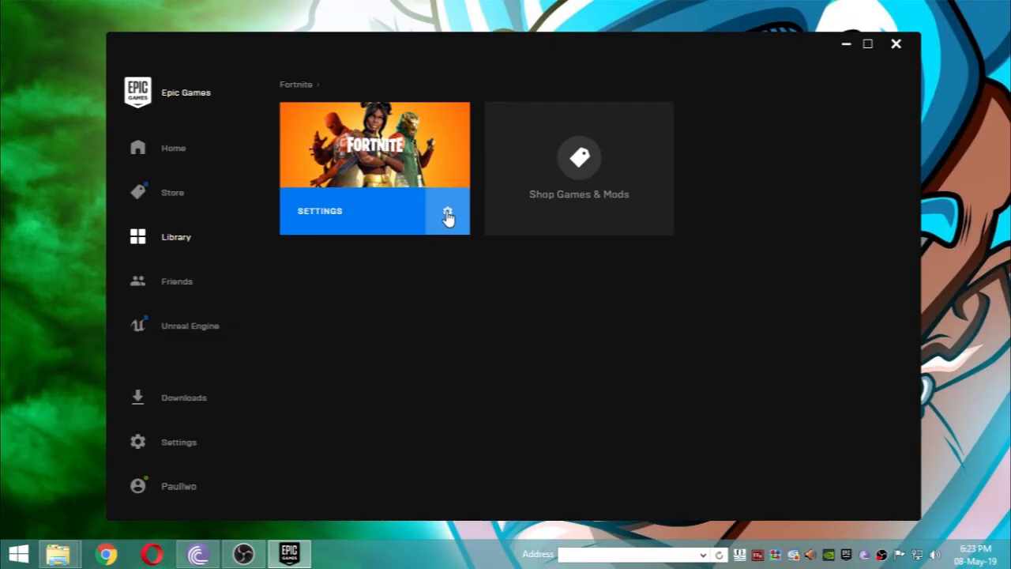
pyautogui.click(448, 214)
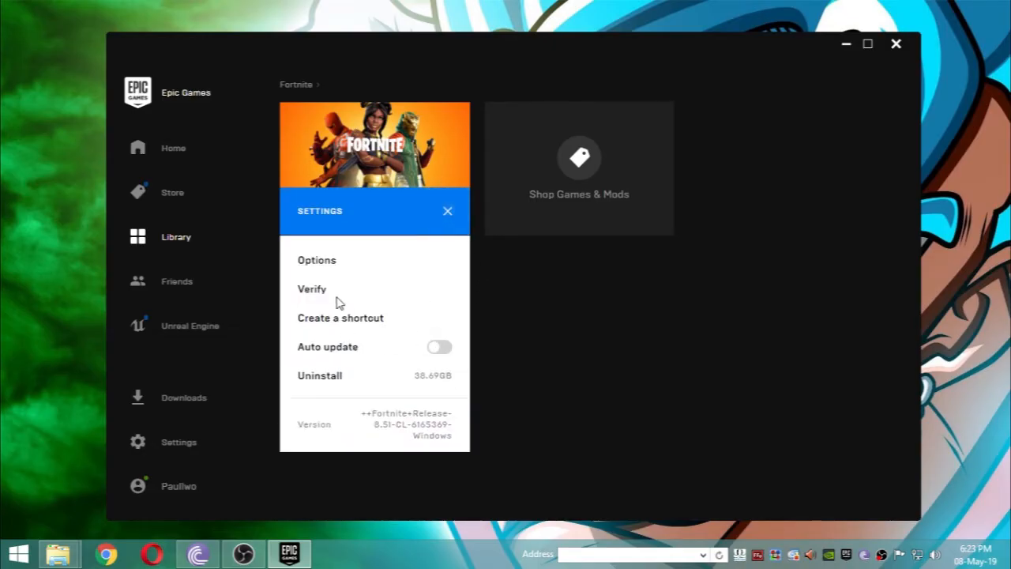
pyautogui.click(449, 212)
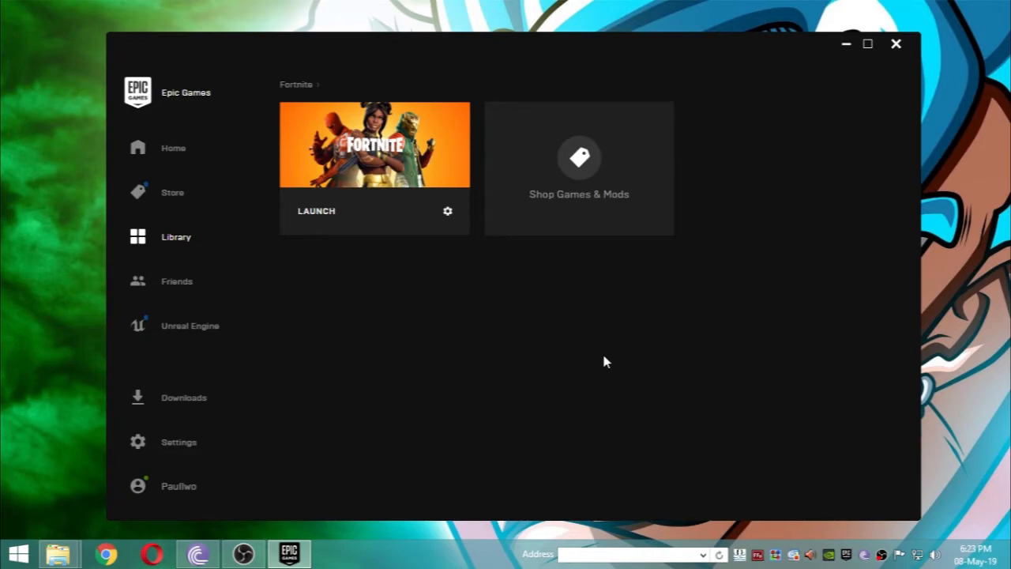
# Let Fortnite's verification run on the Library tile until the Launch button returns
pyautogui.click(316, 212)
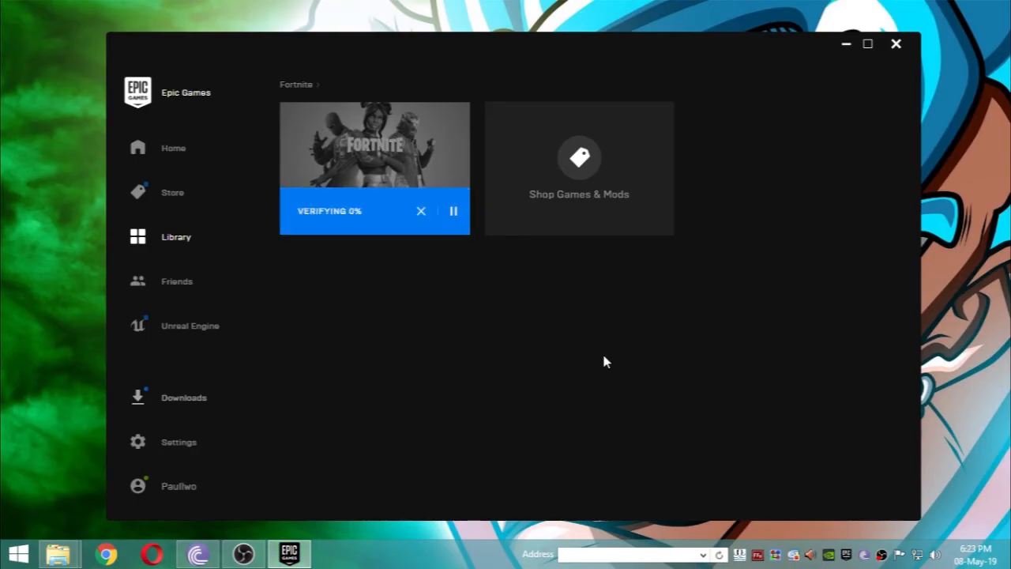
pyautogui.click(184, 399)
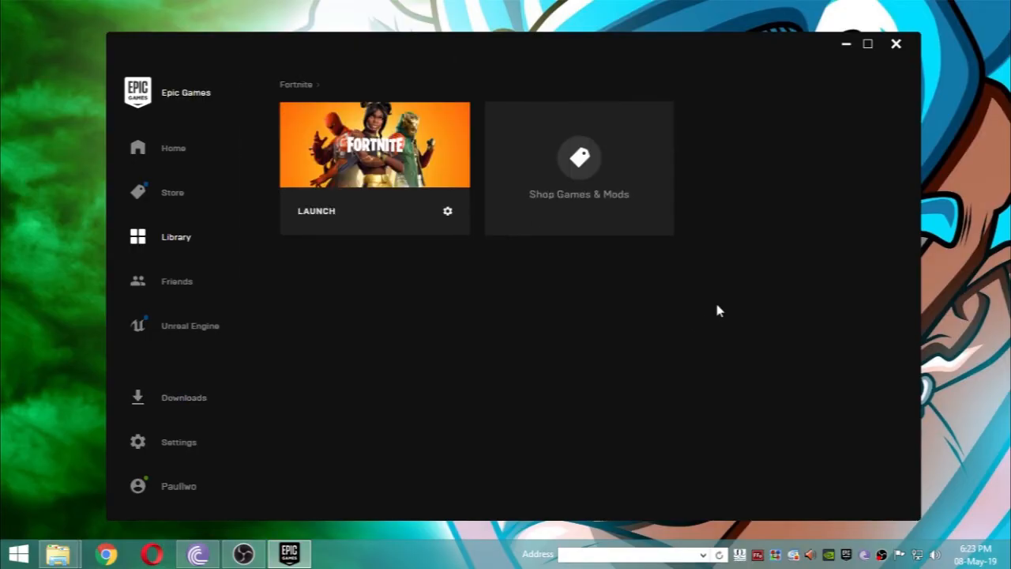
pyautogui.moveTo(699, 311)
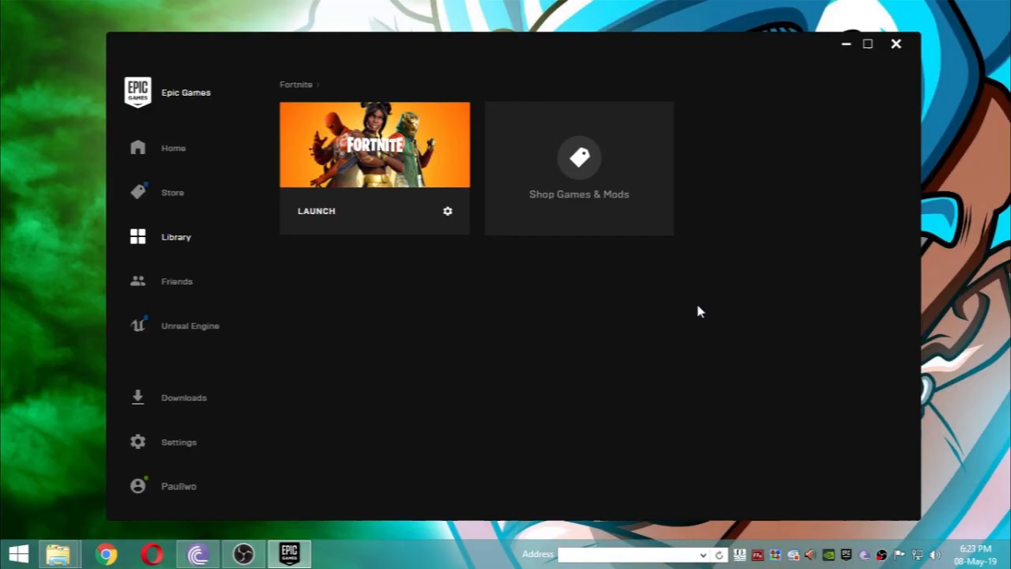
pyautogui.moveTo(920, 161)
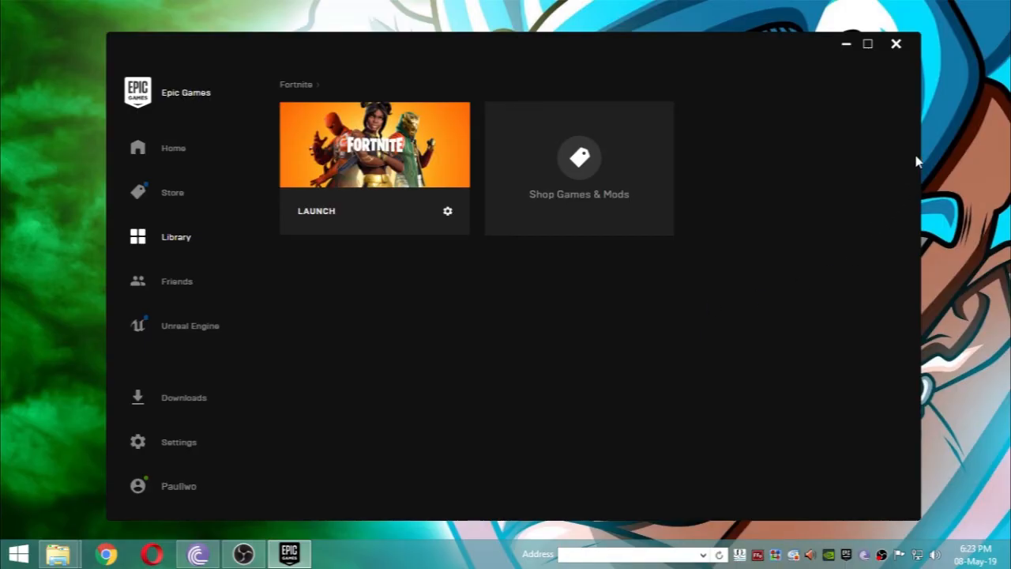